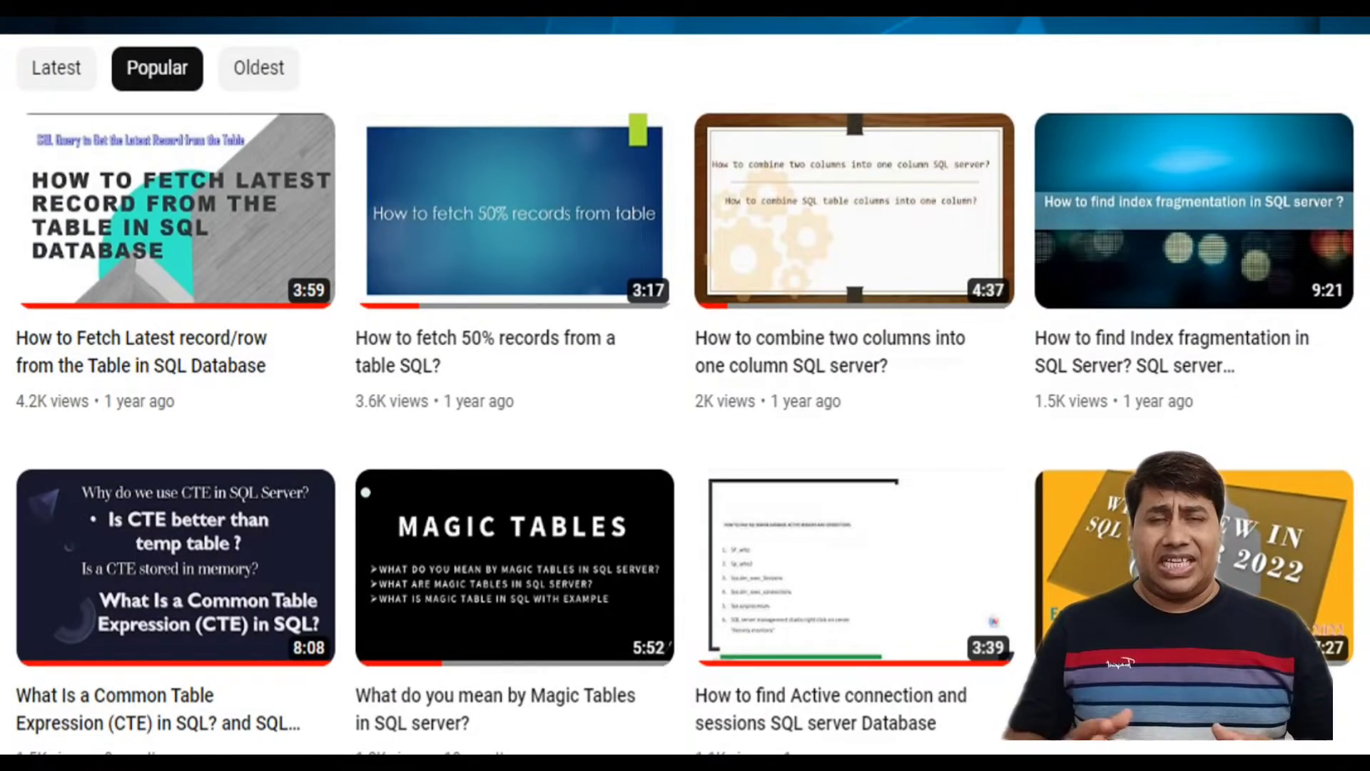
- Execute the EmployeePayHistory SELECT and view the Messages reporting 316 rows affected
scroll(down, 3)
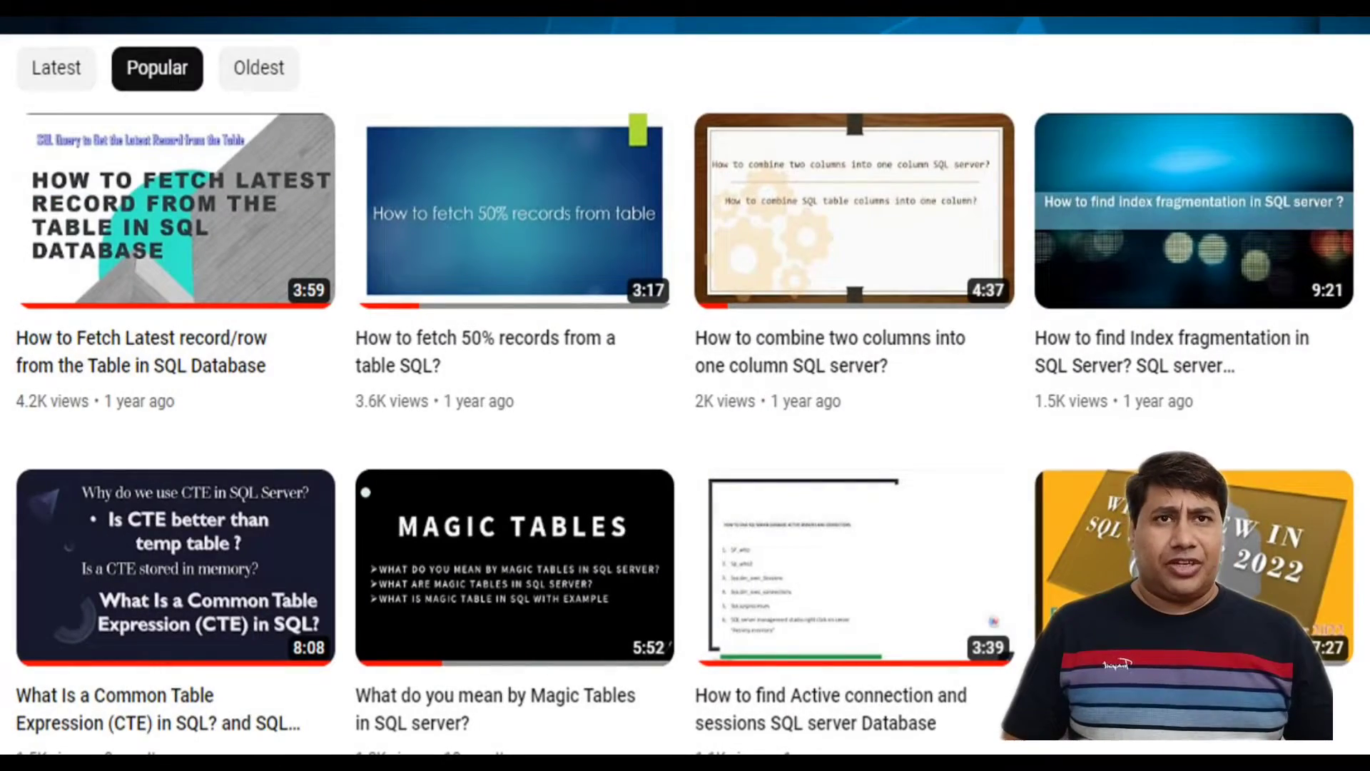
scroll(down, 3)
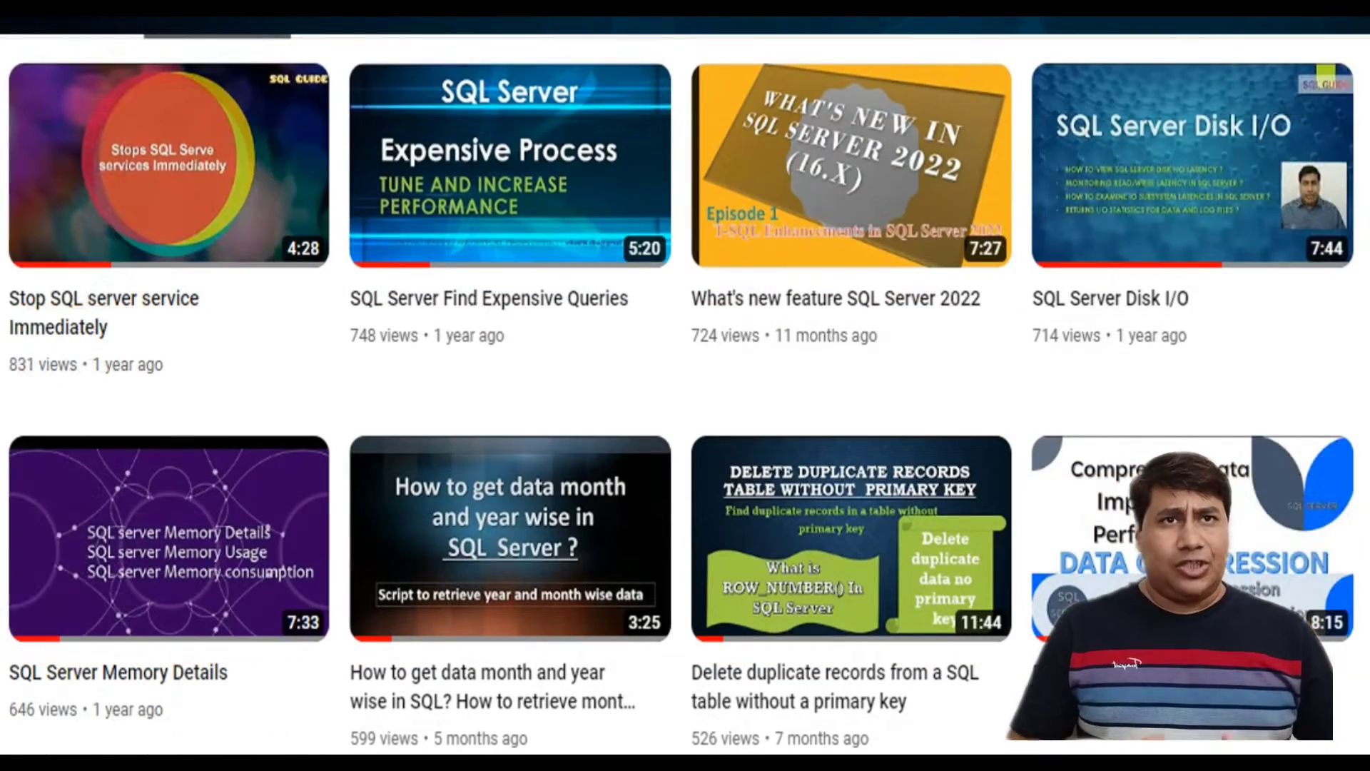
scroll(down, 3)
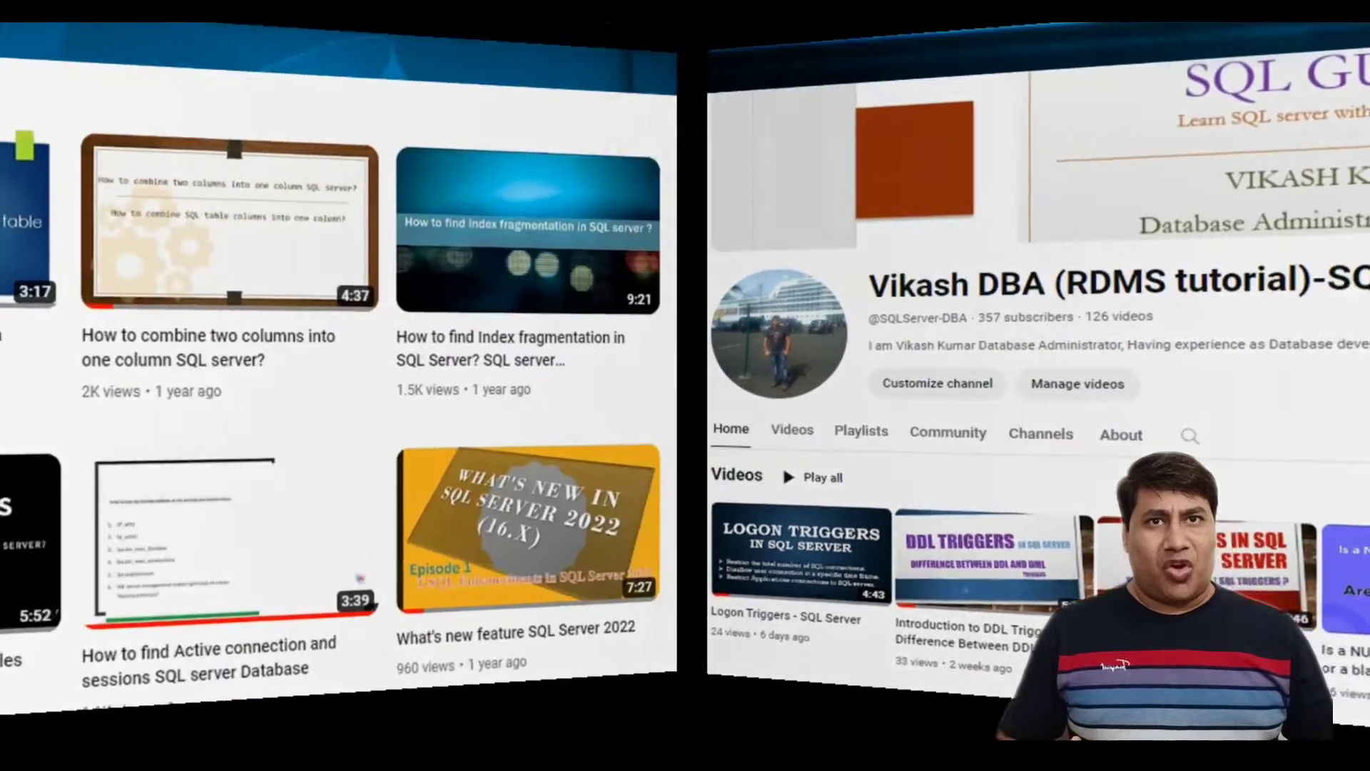
click(157, 61)
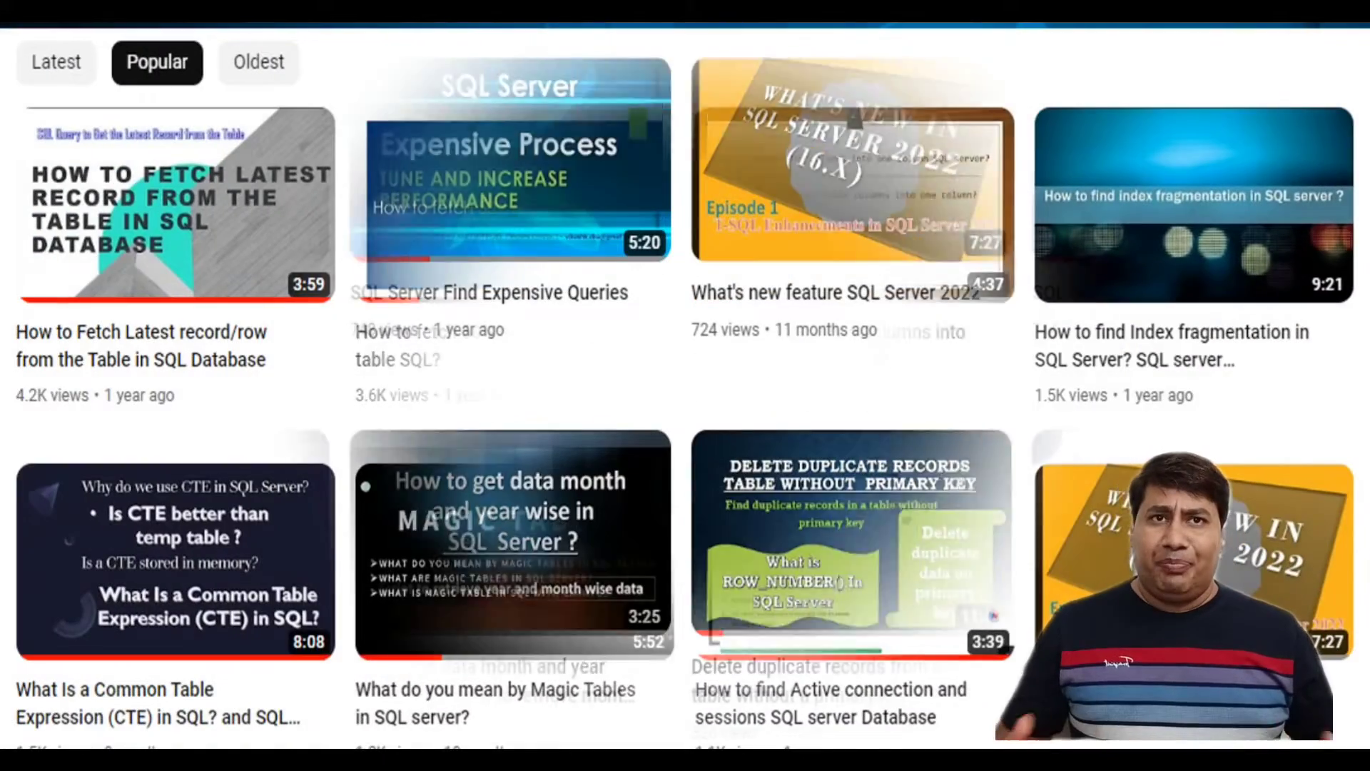
scroll(down, 3)
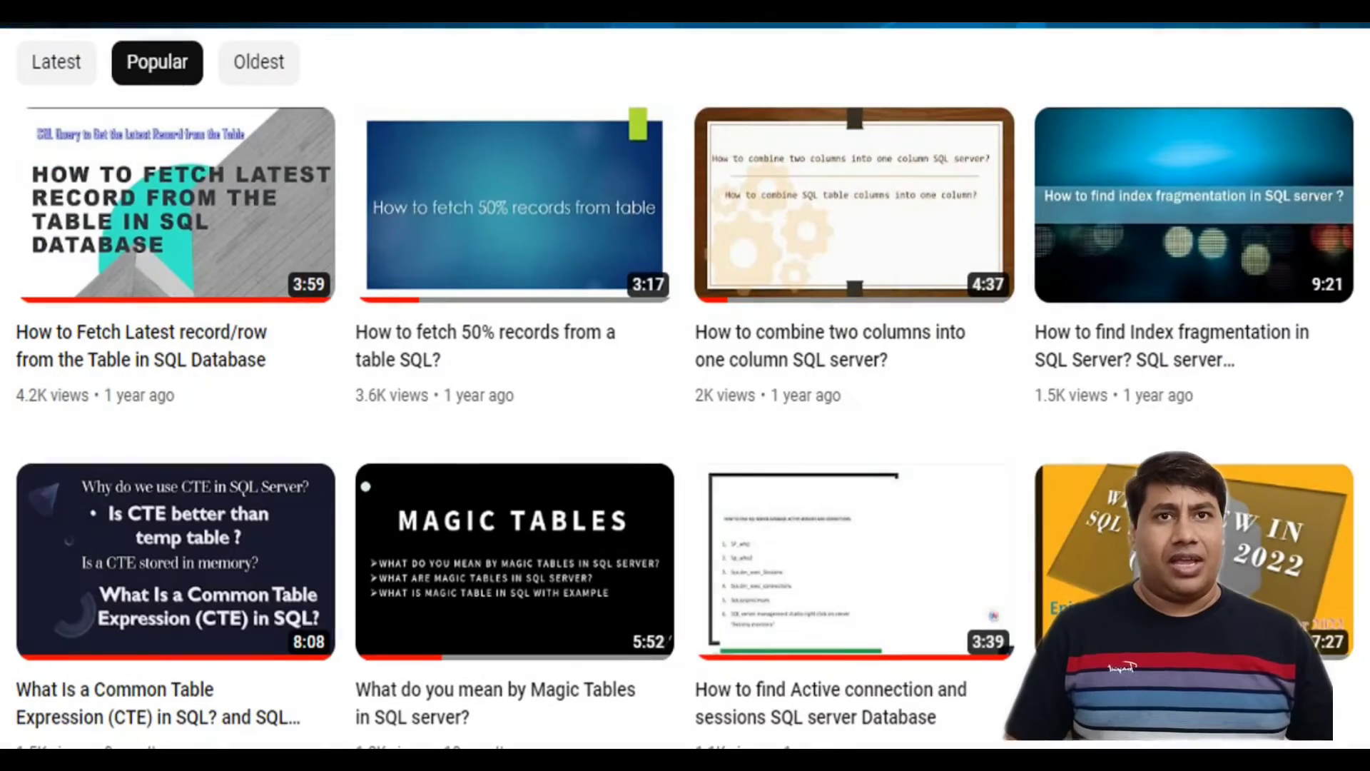
scroll(down, 3)
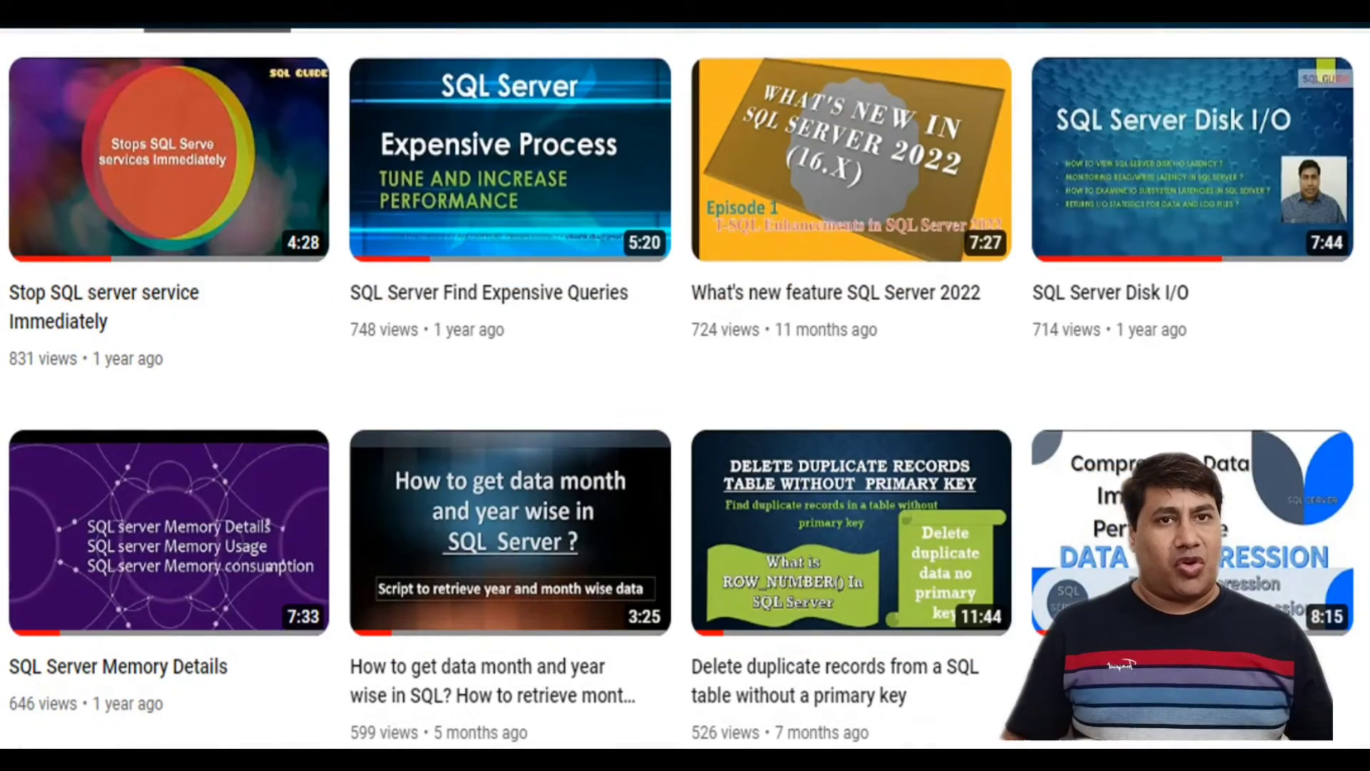
scroll(down, 3)
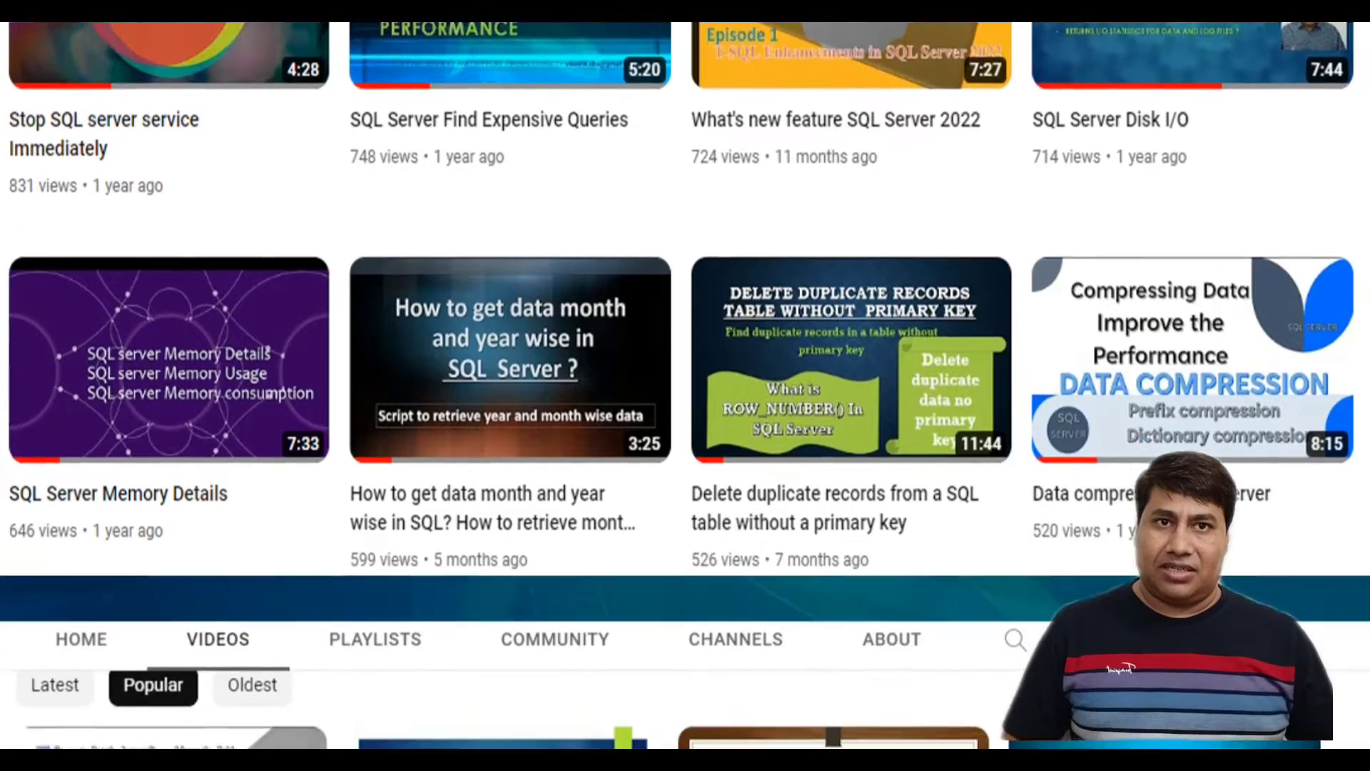
scroll(down, 3)
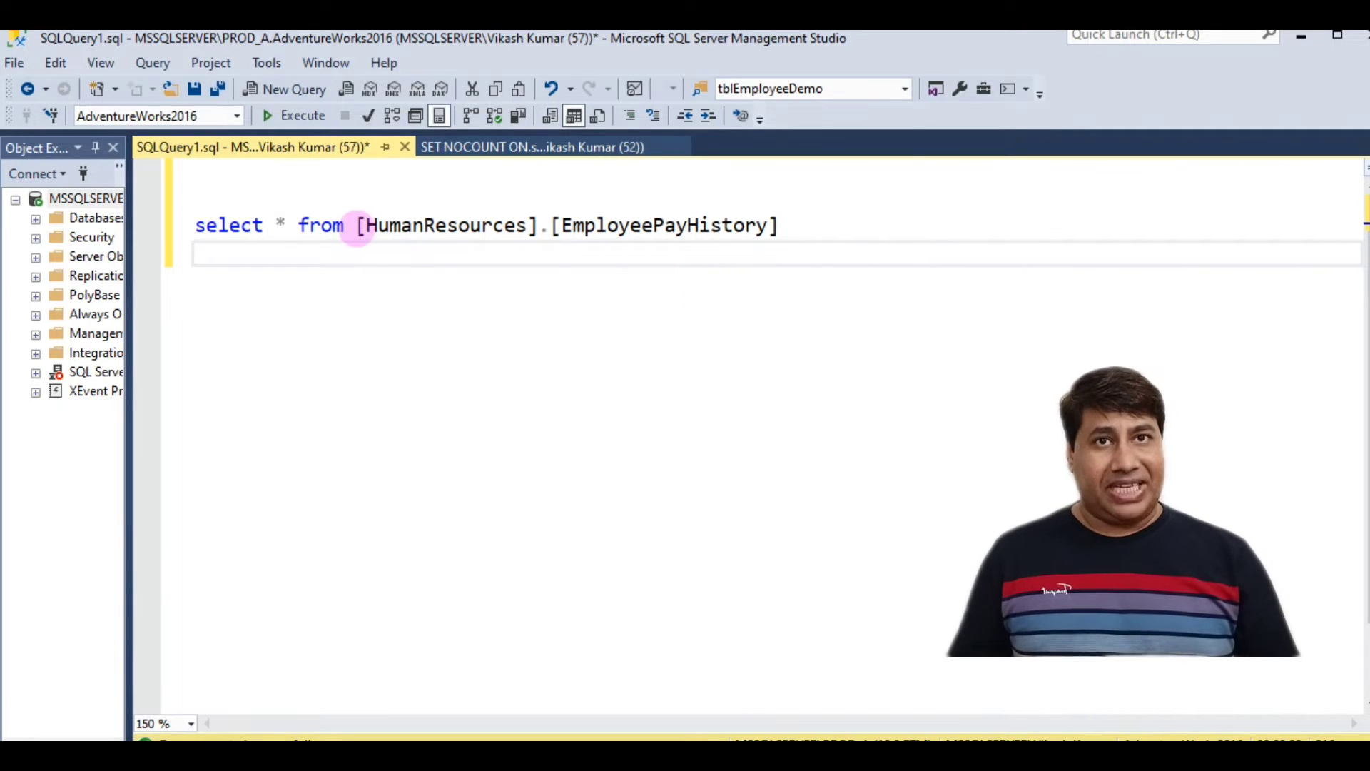
click(303, 114)
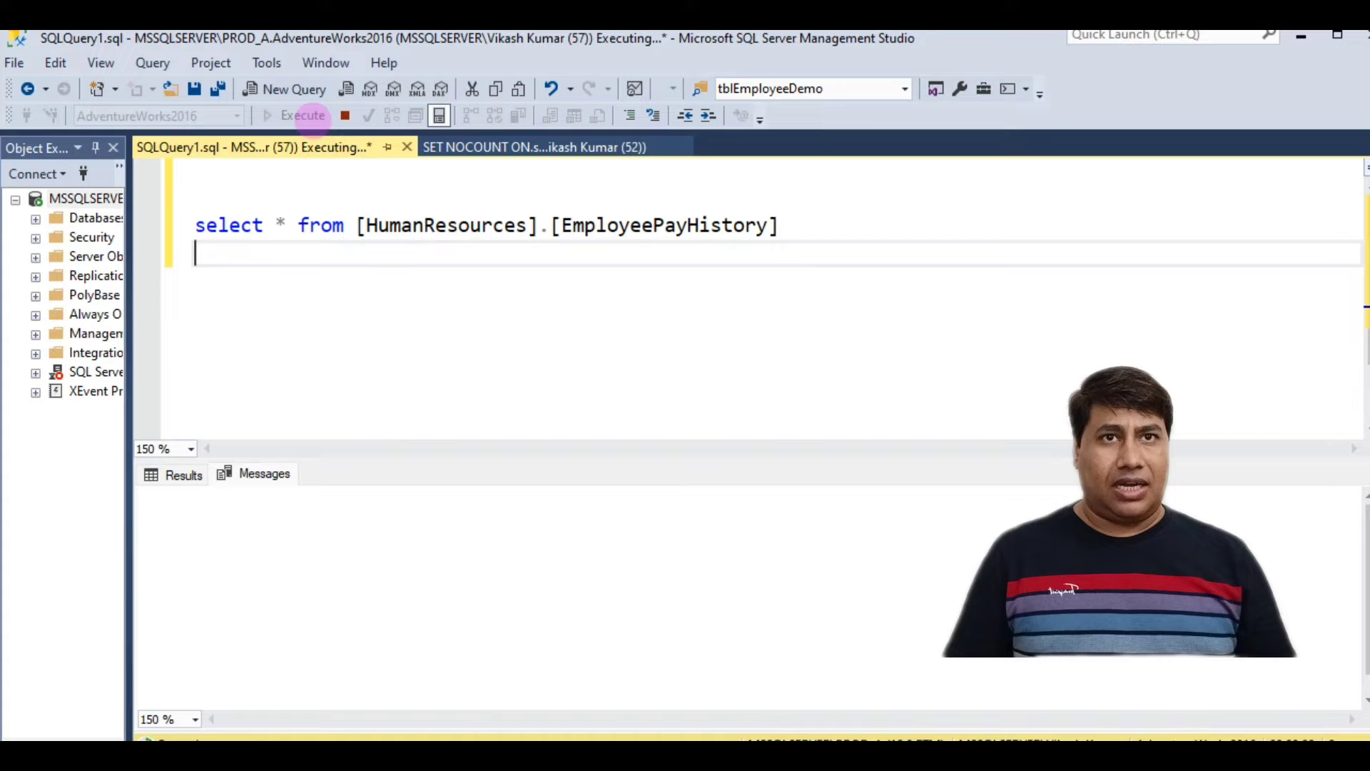
click(302, 114)
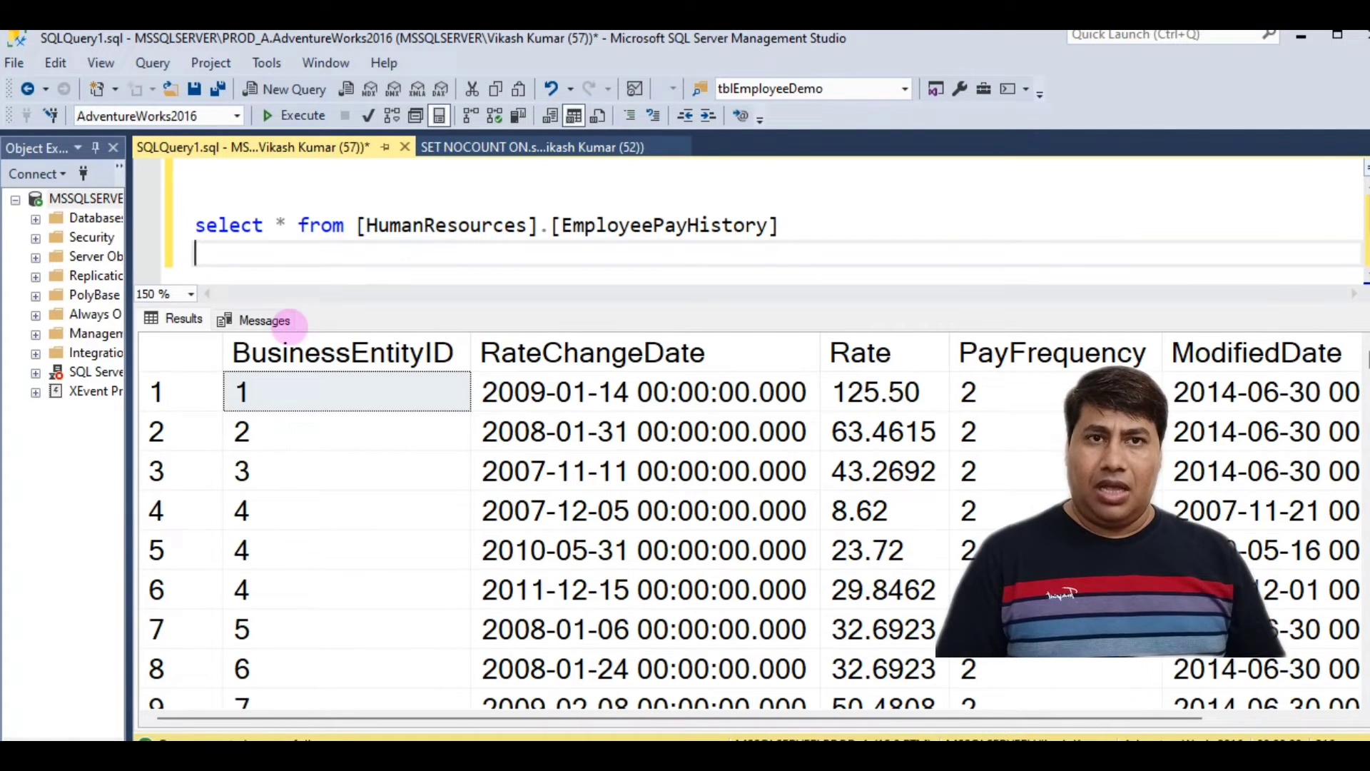
click(264, 318)
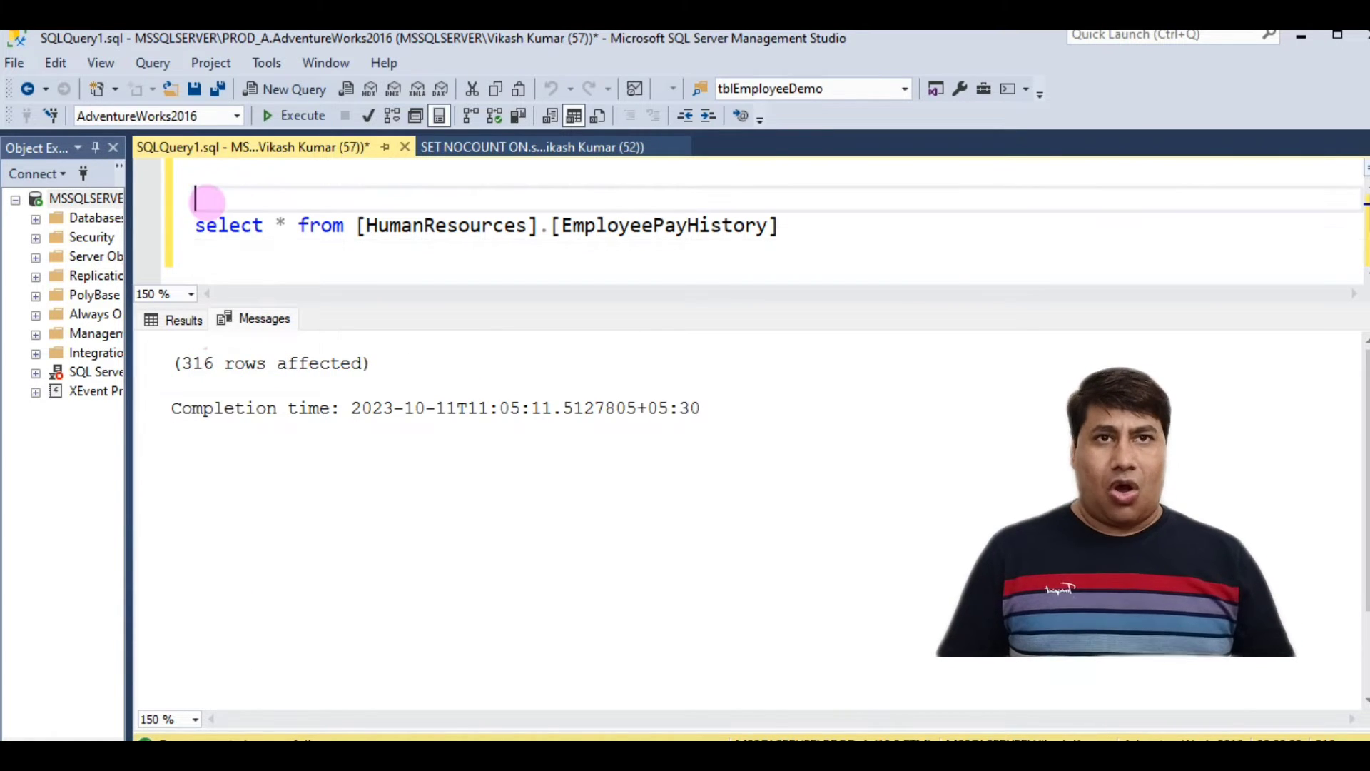
- Prefix the query with SET NOCOUNT ON and rerun it; Messages show only commands completed successfully
text(SET NOCOUNT ON)
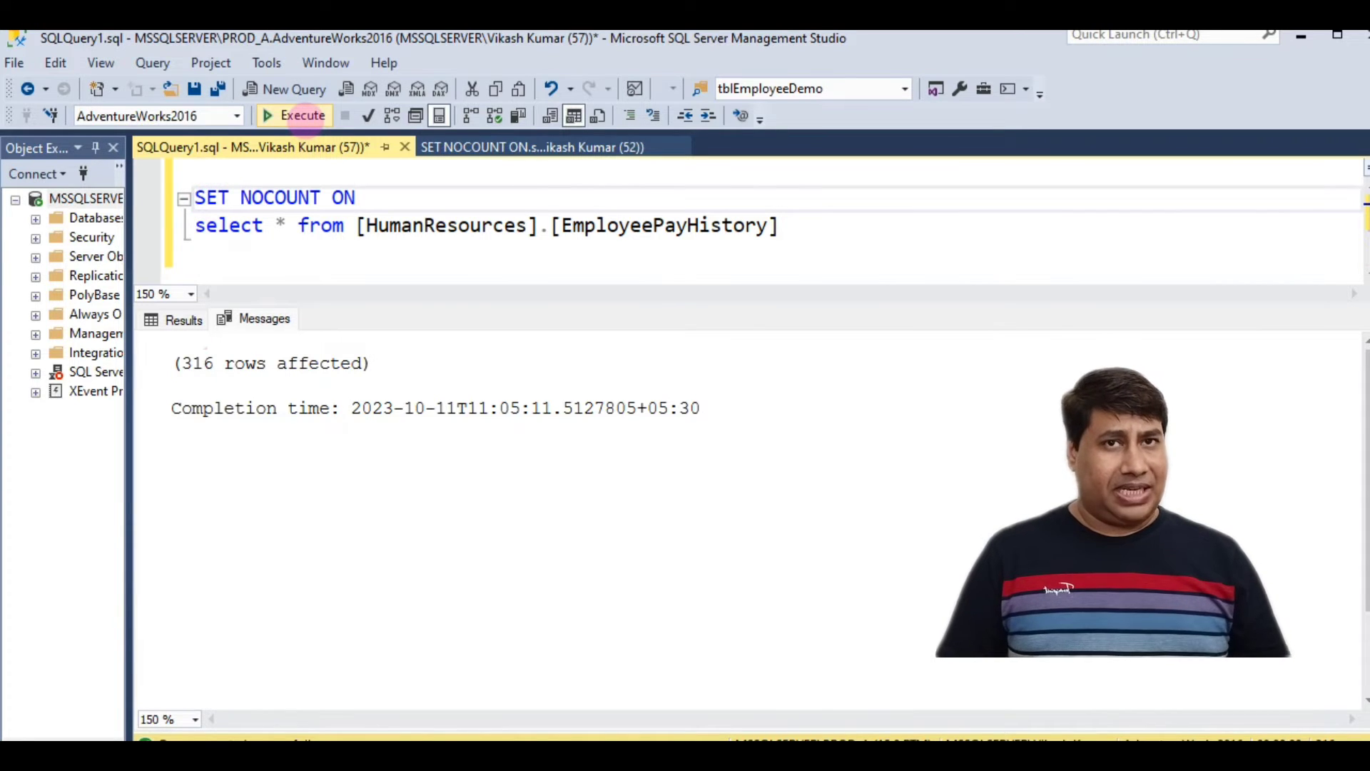
click(303, 116)
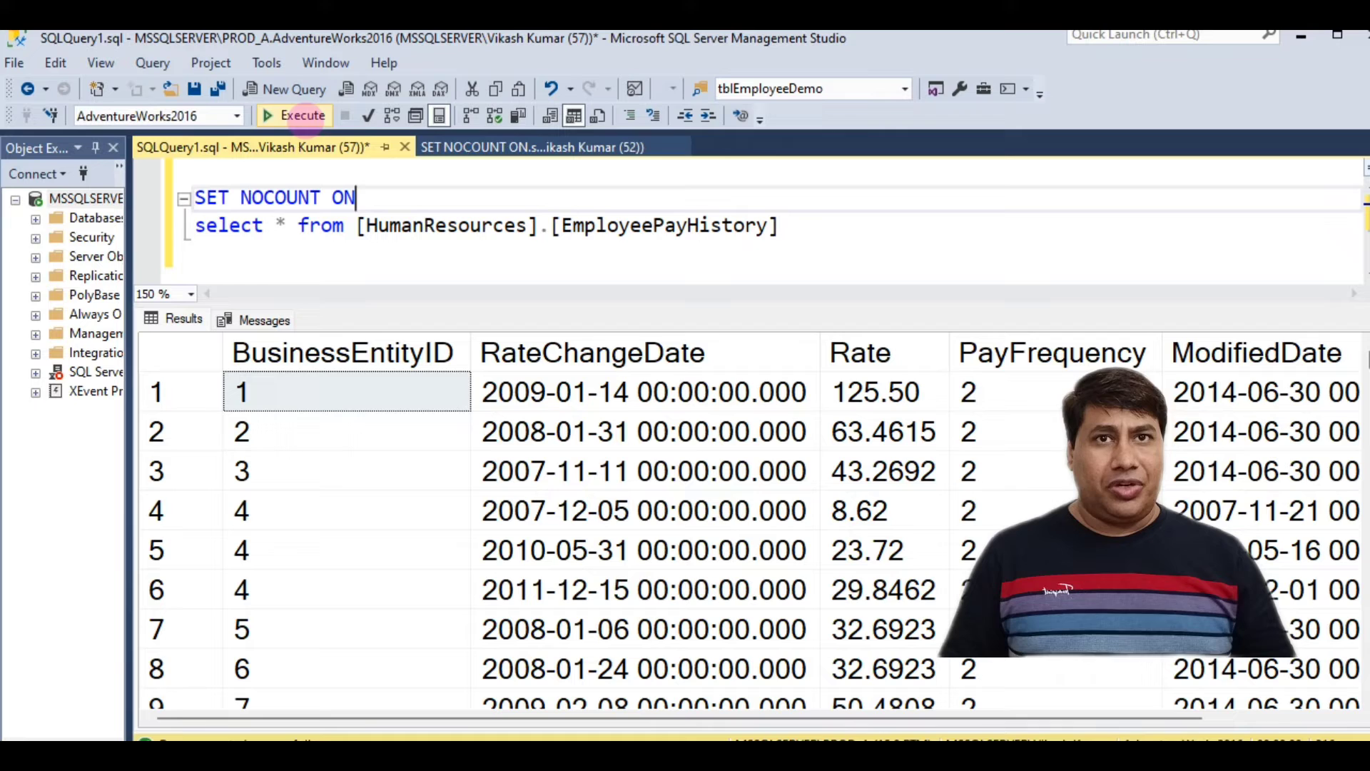
click(303, 114)
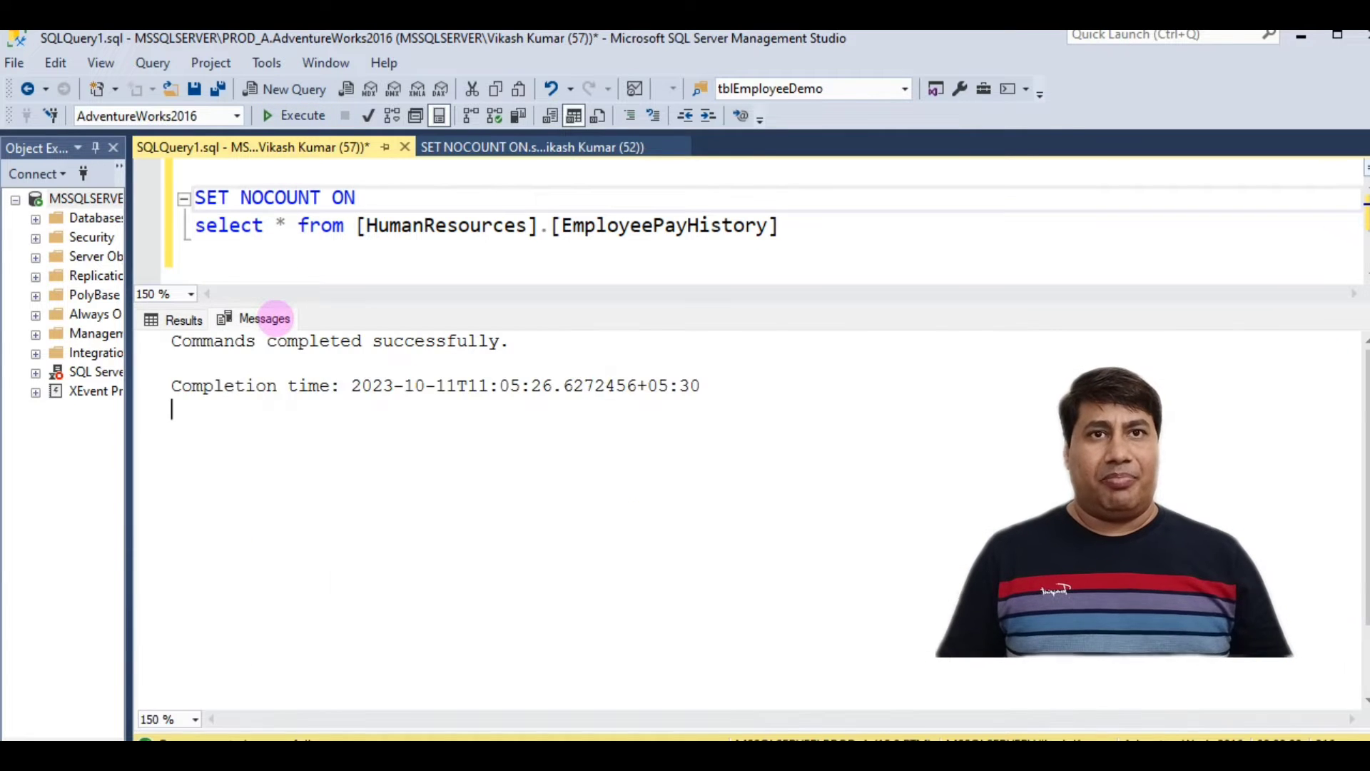
mouse_move(605, 366)
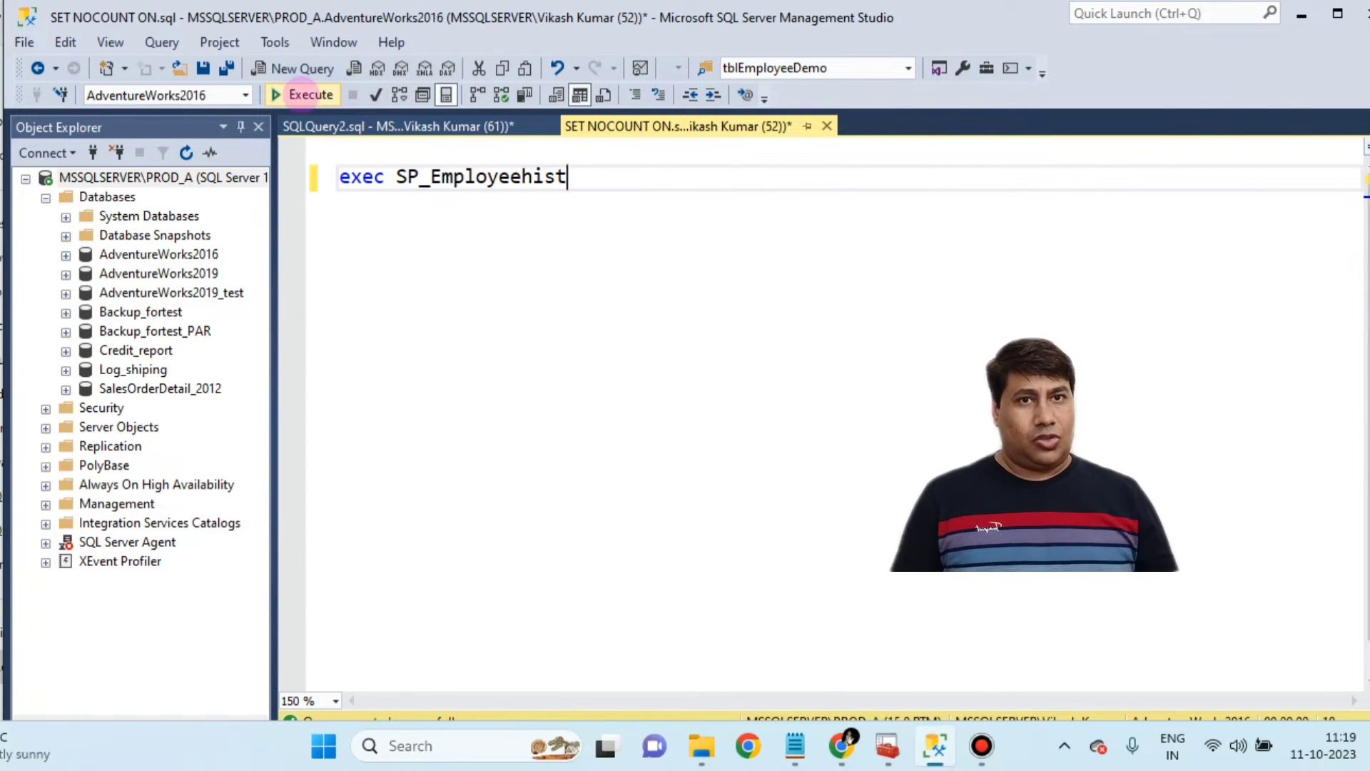
- Run exec SP_Employeehist (10 rows affected), then alter the procedure to start with SET NOCOUNT ON
click(304, 94)
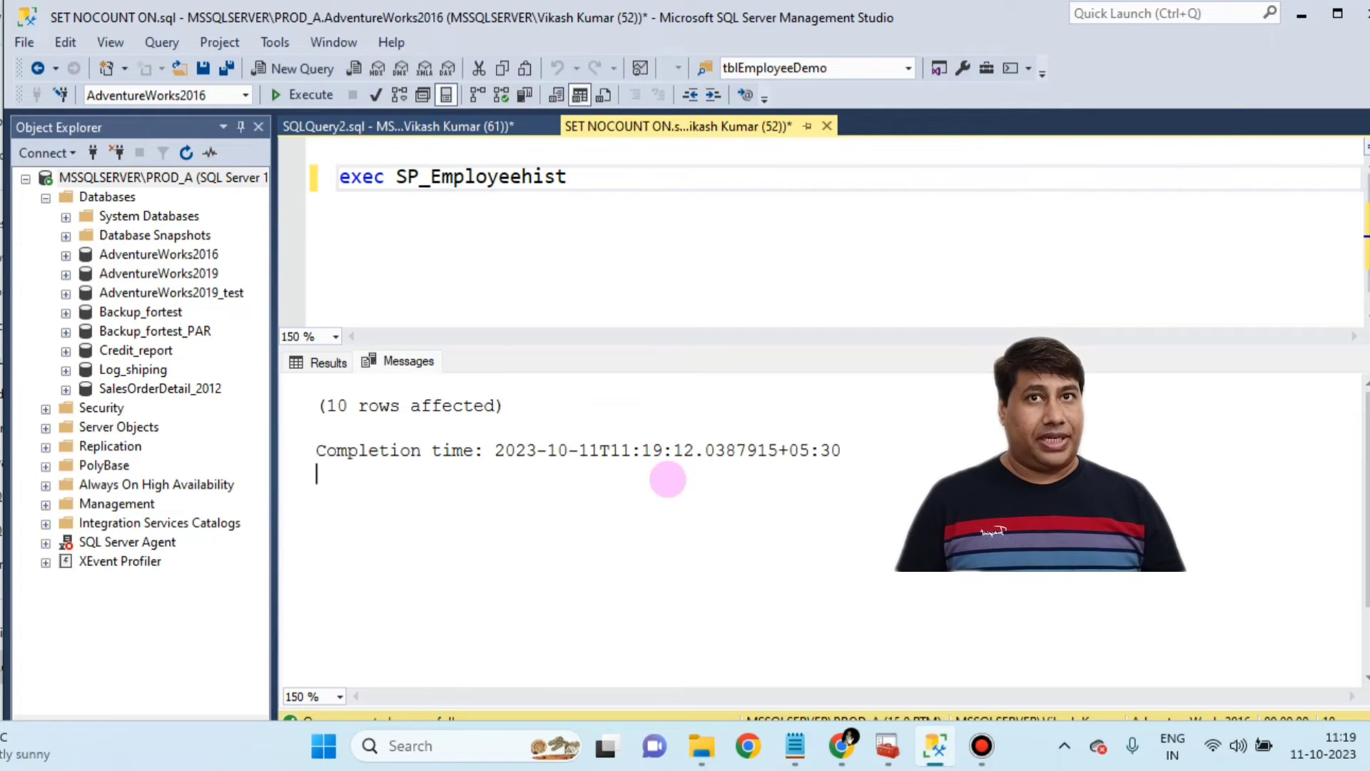
click(394, 126)
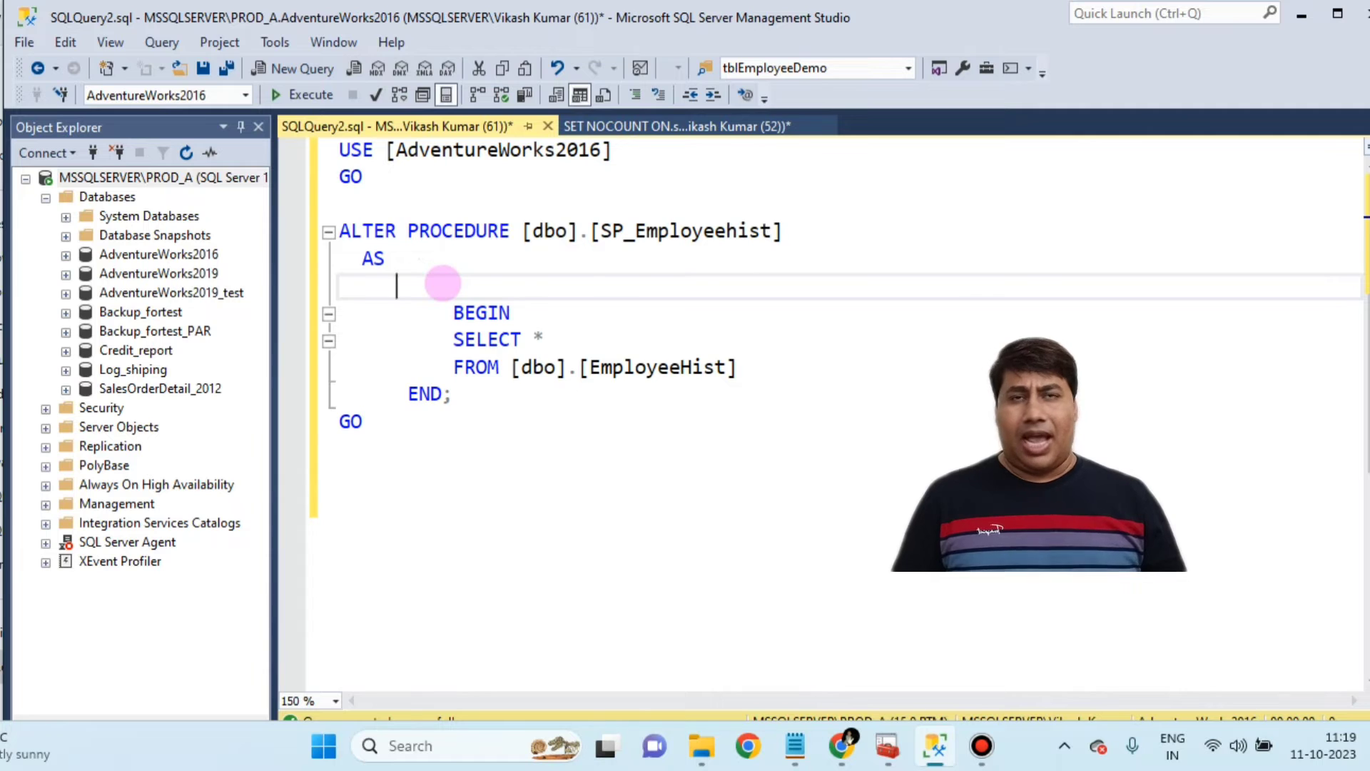
text(SET NOCOUNT ON)
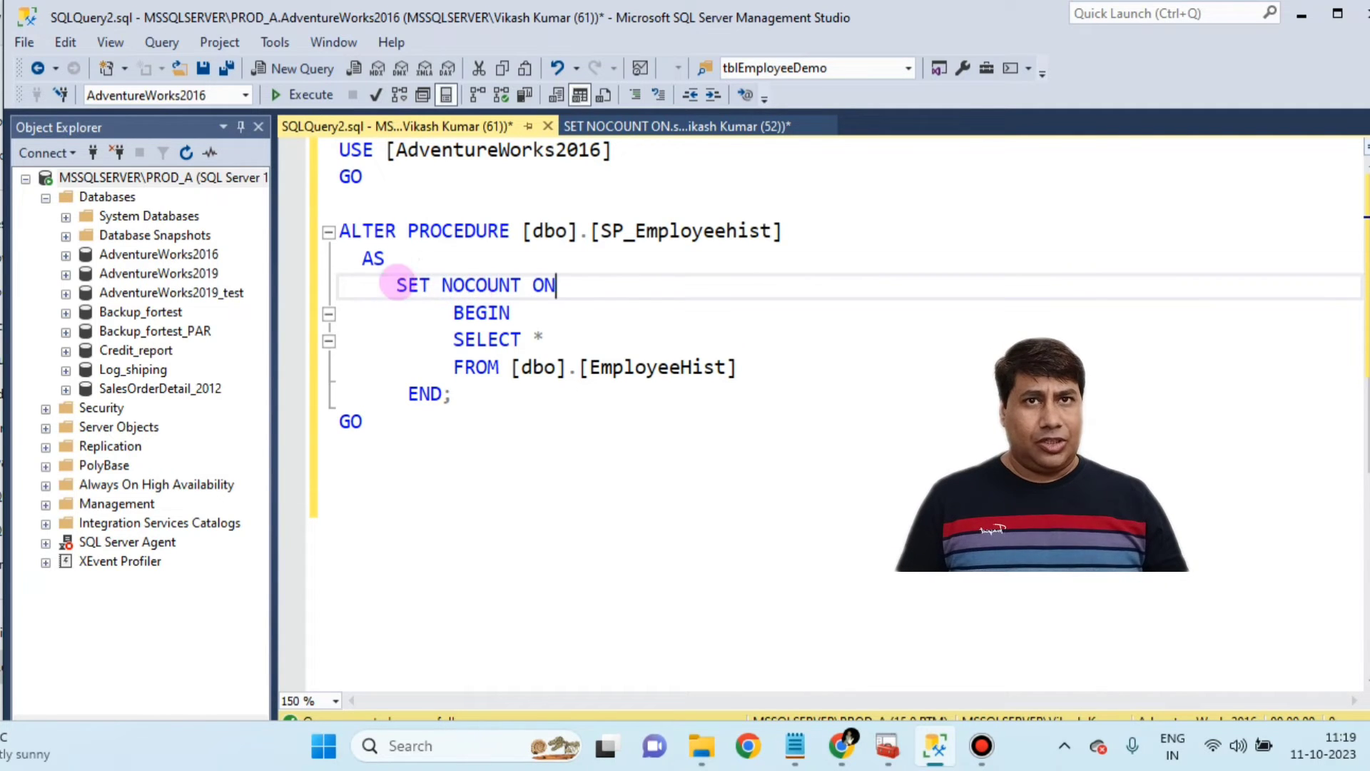
click(302, 94)
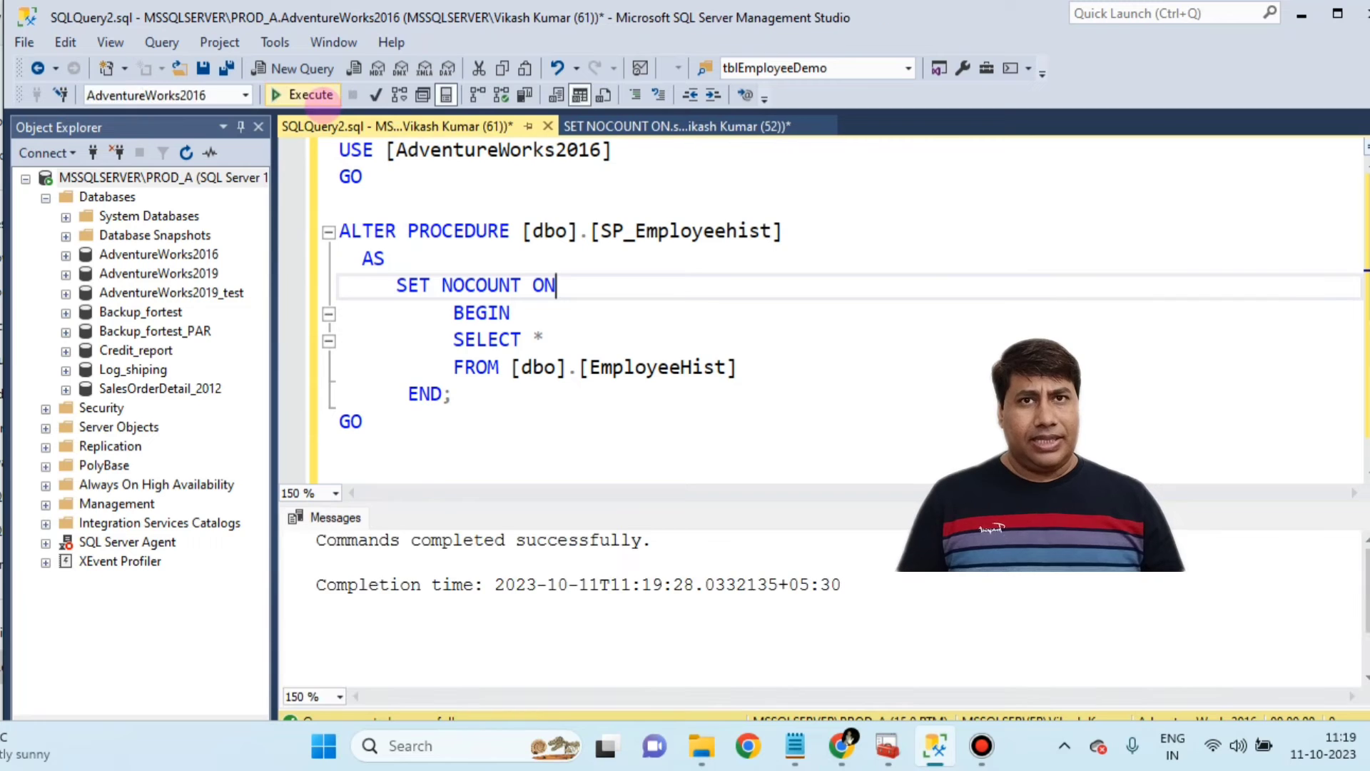
- Rerun exec SP_Employeehist, confirm Messages show no row count, and return to the procedure script
click(677, 126)
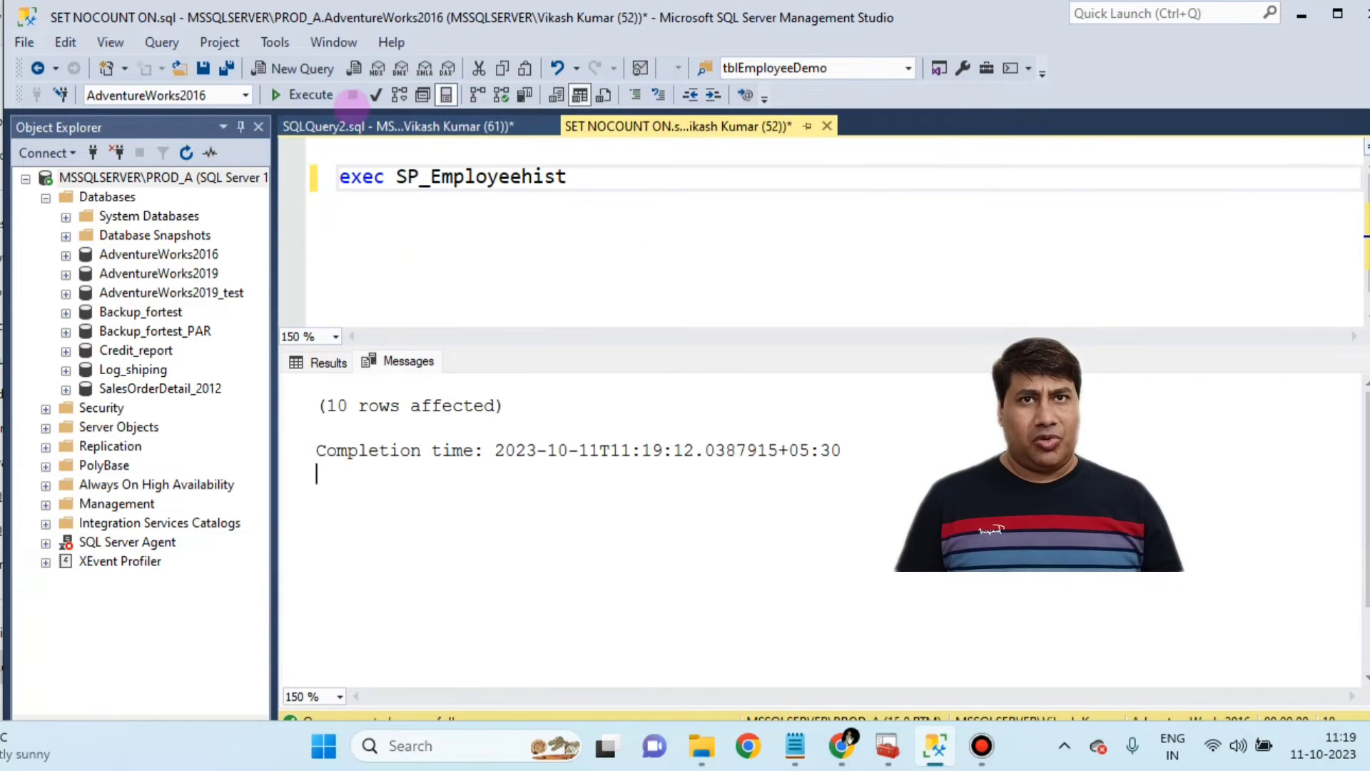
click(311, 94)
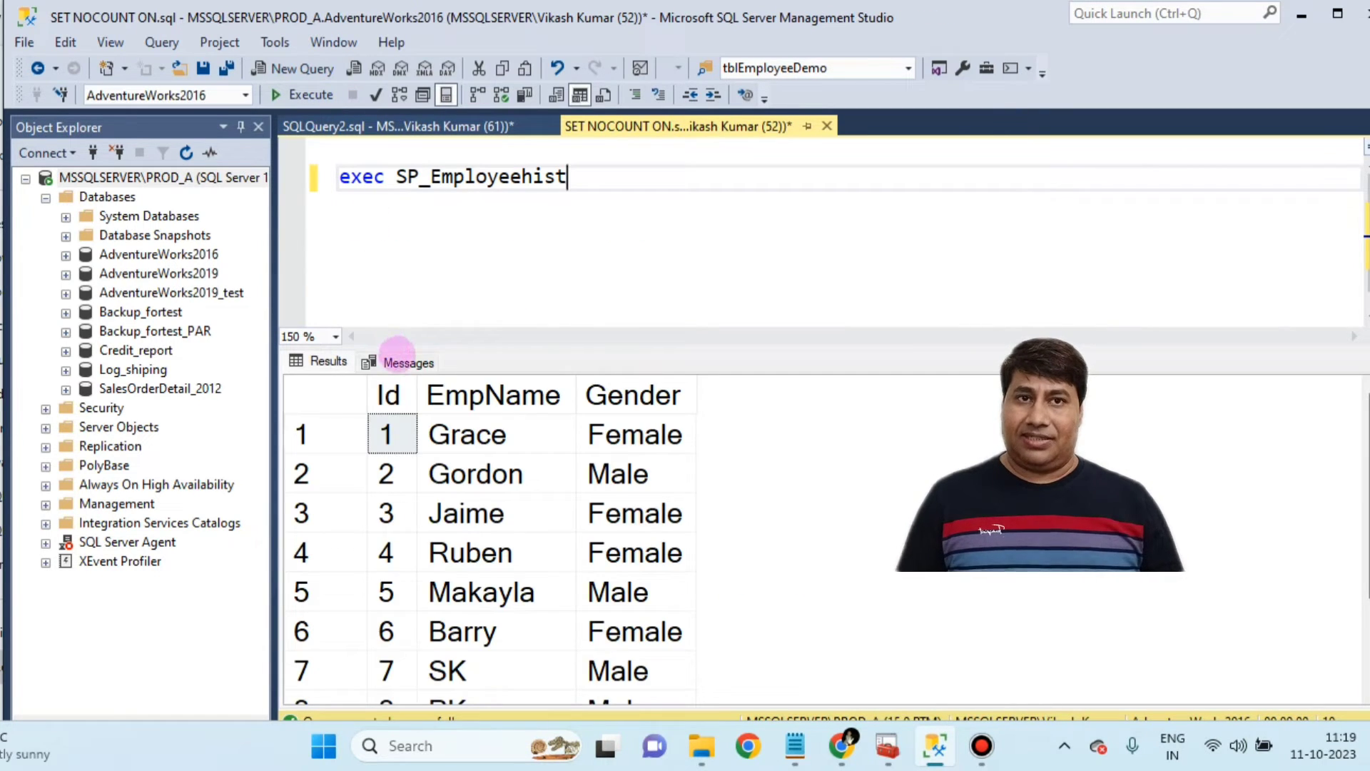
click(303, 94)
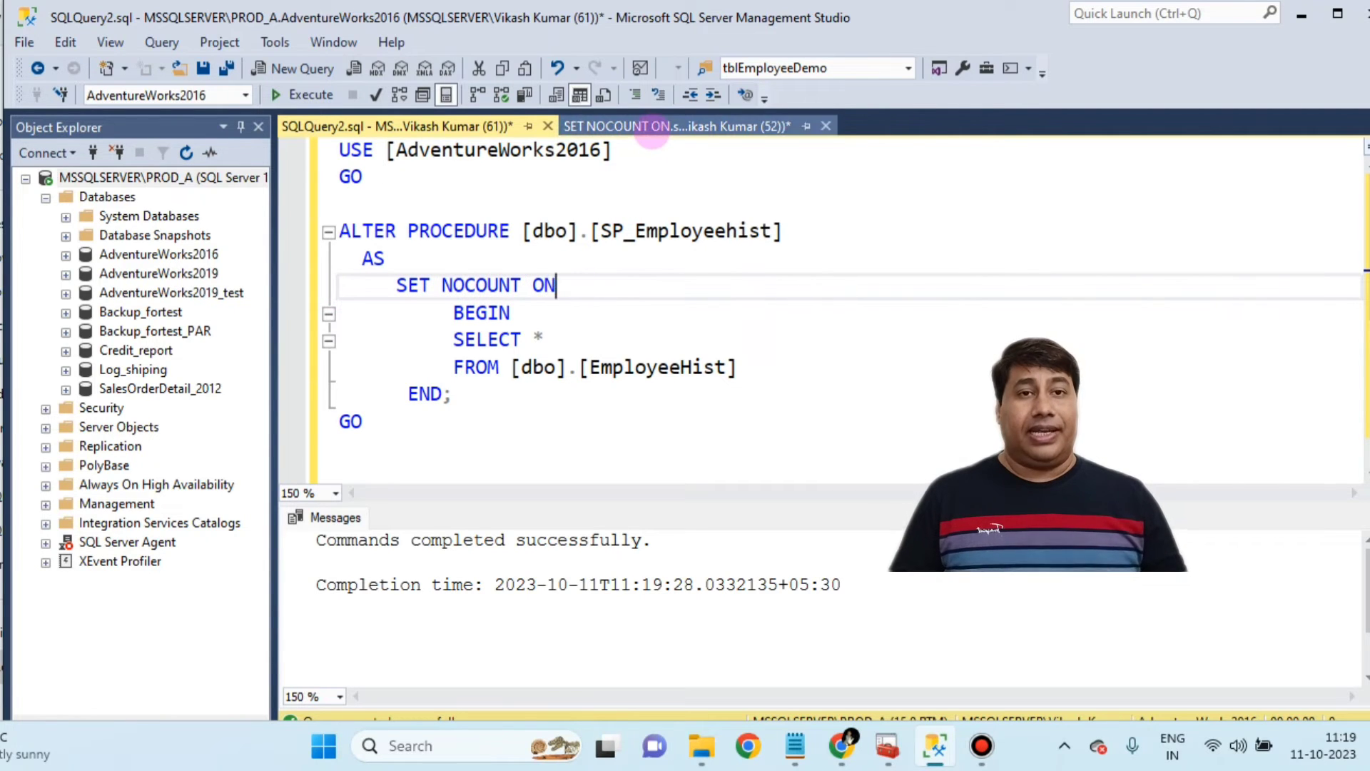
click(677, 126)
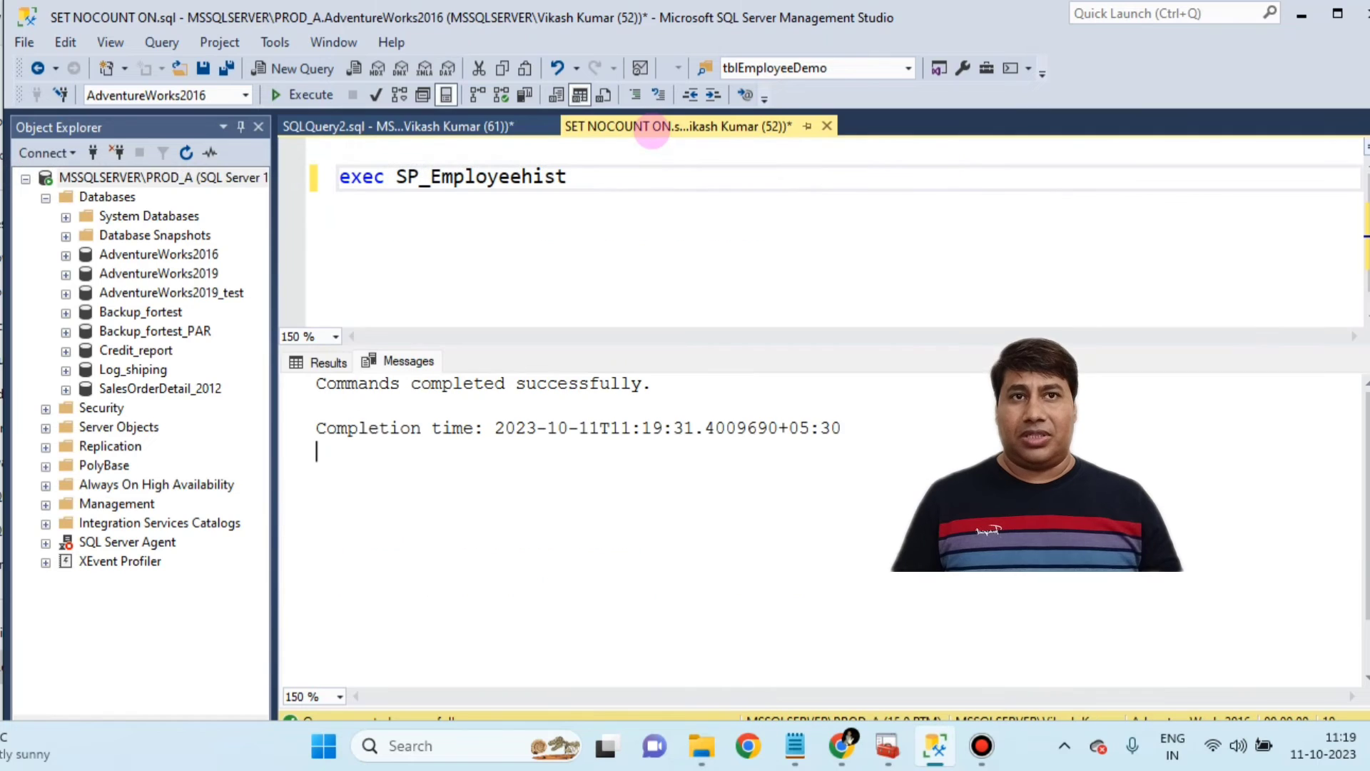
click(398, 125)
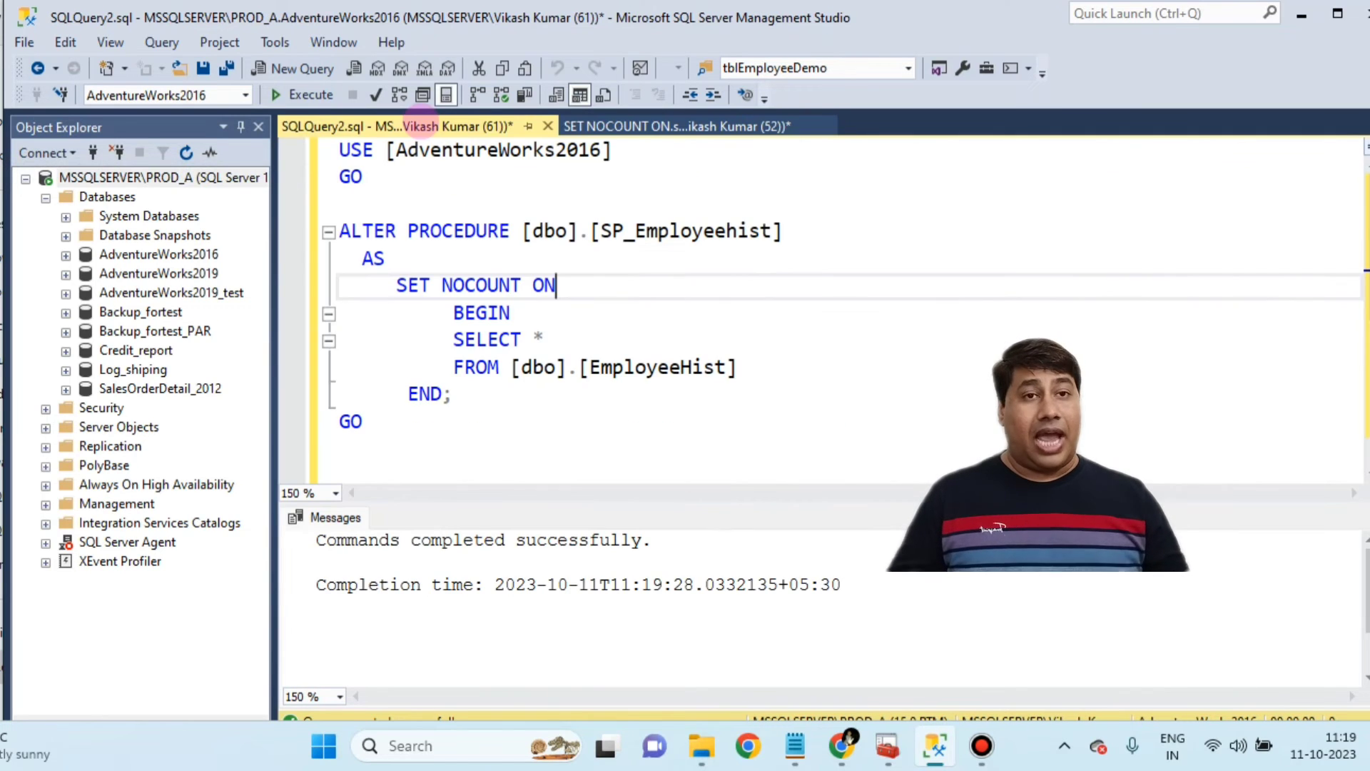